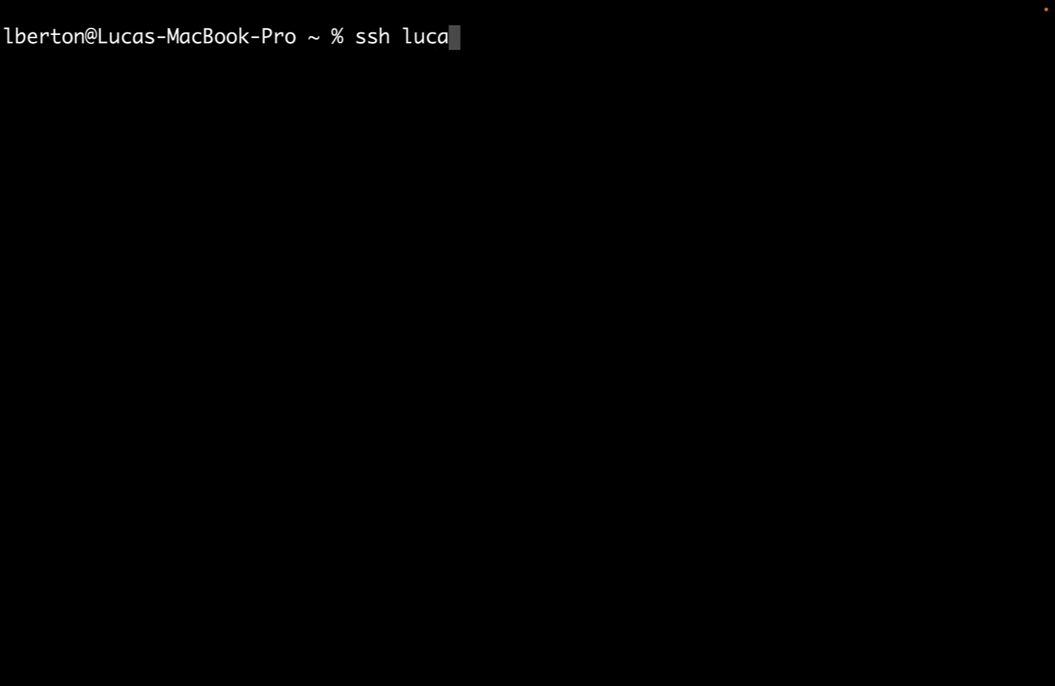
# SSH into rhel.example.com, accept the host key, and switch to a root shell with sudo su.
pyautogui.write('@rhel.')
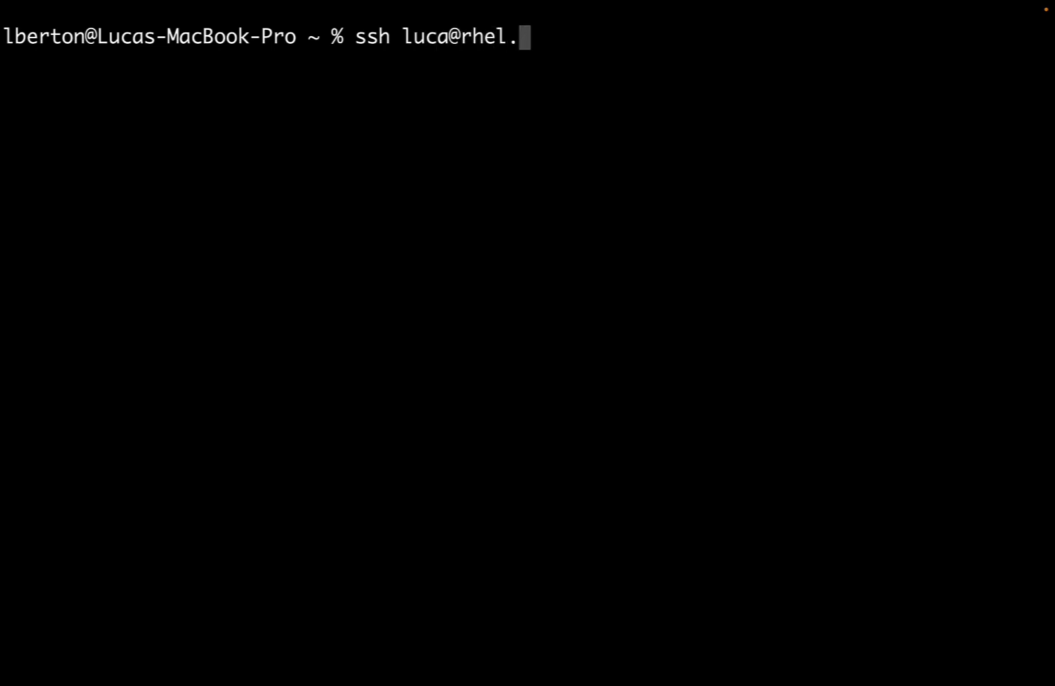
pyautogui.write('example.com')
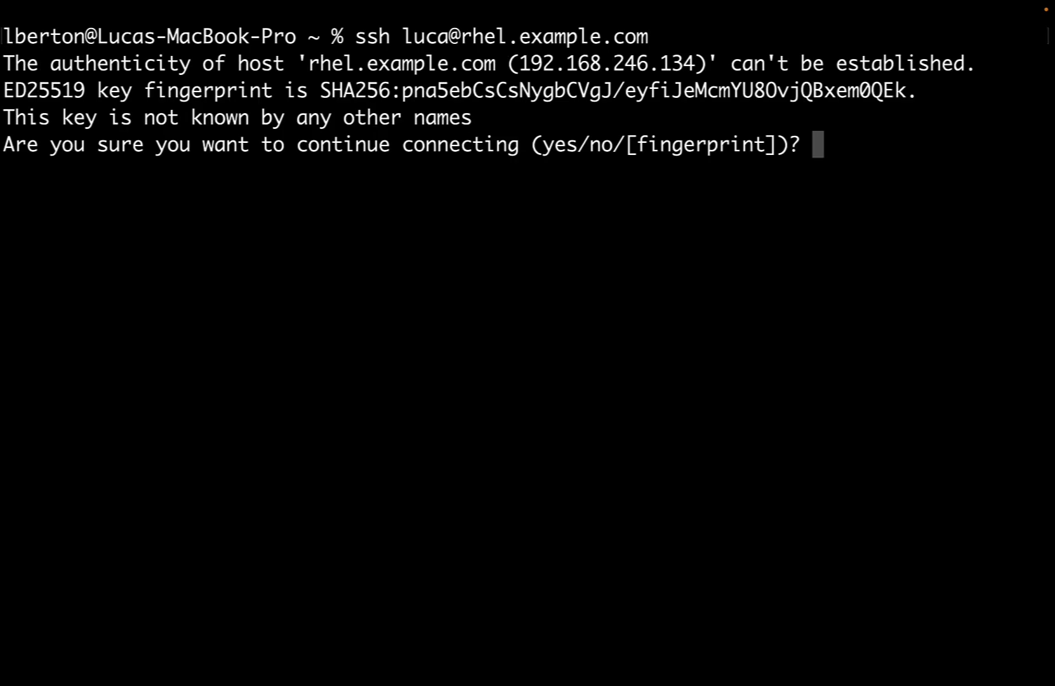
pyautogui.write('yes')
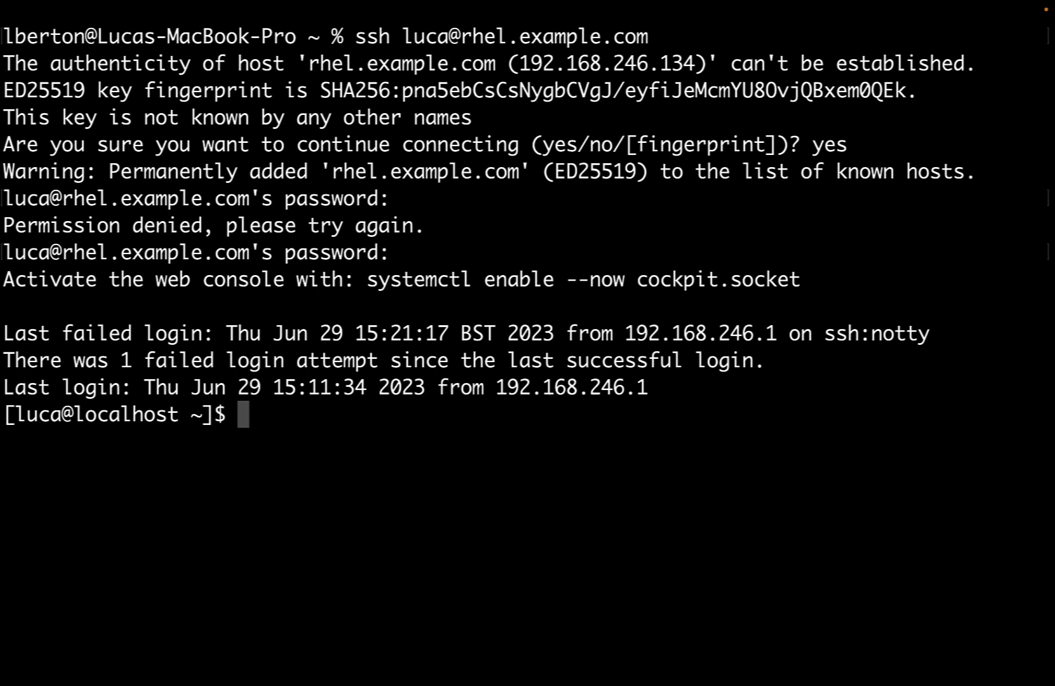
pyautogui.write('sudo su')
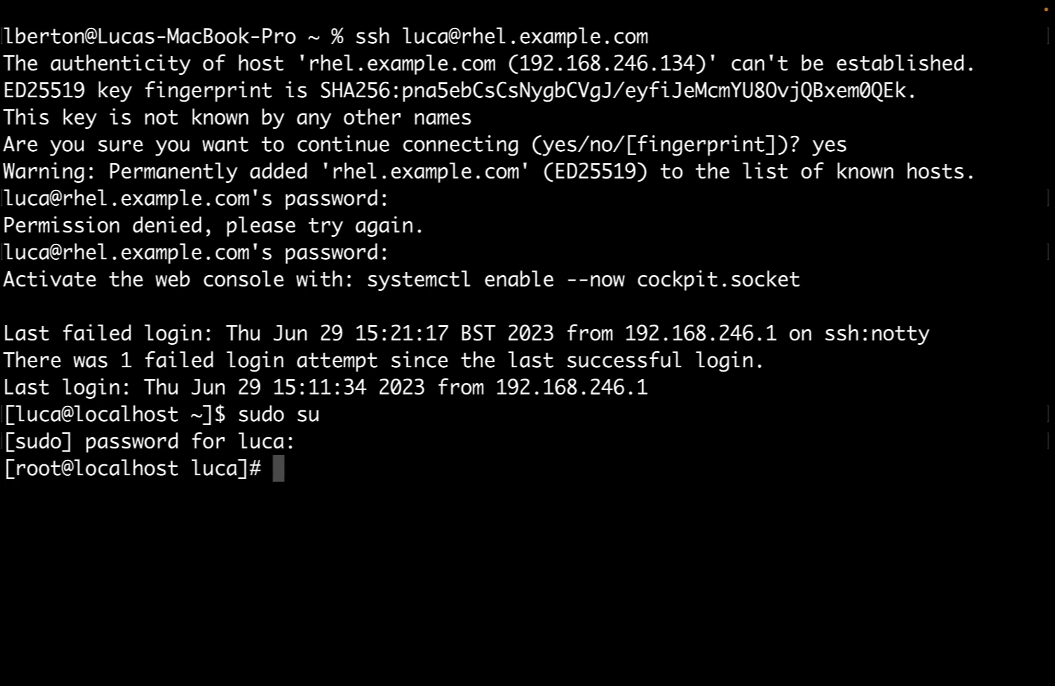
# Display /etc/redhat-release and /etc/os-release, confirming RHEL 9.2 (Plow).
pyautogui.write('cat /etc/')
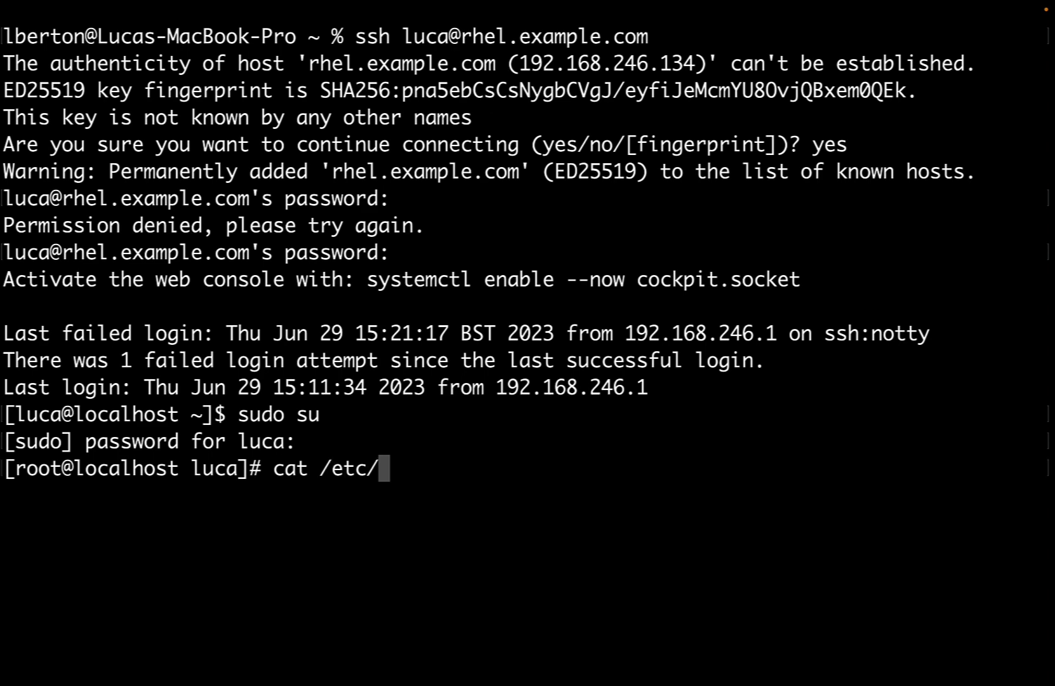
pyautogui.write('redhat-release')
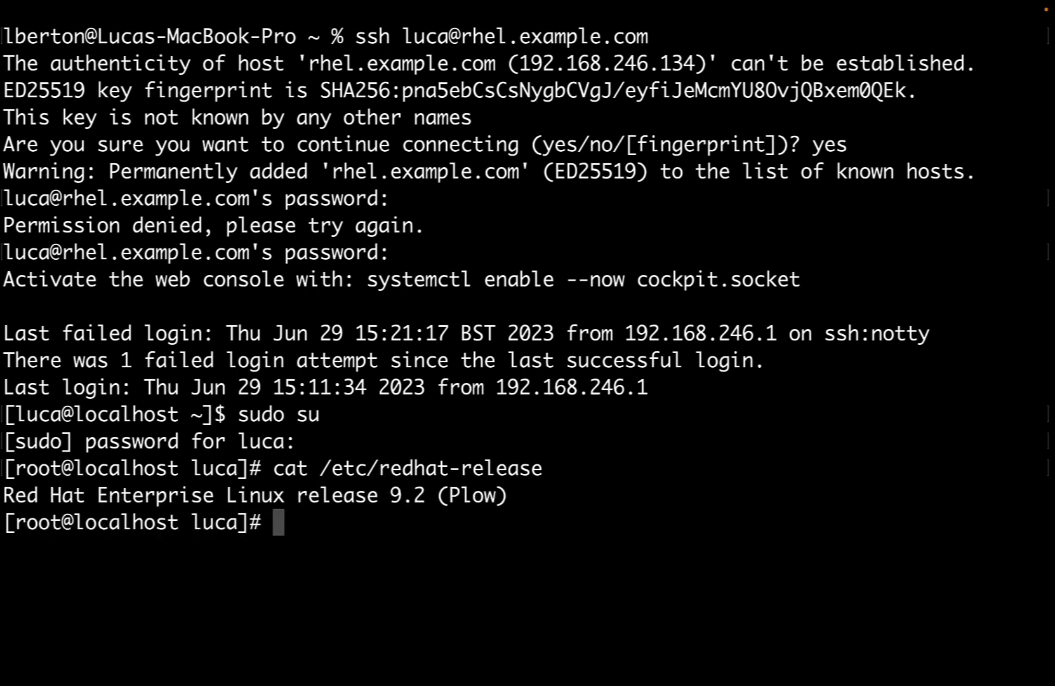
pyautogui.write('cat /etc/')
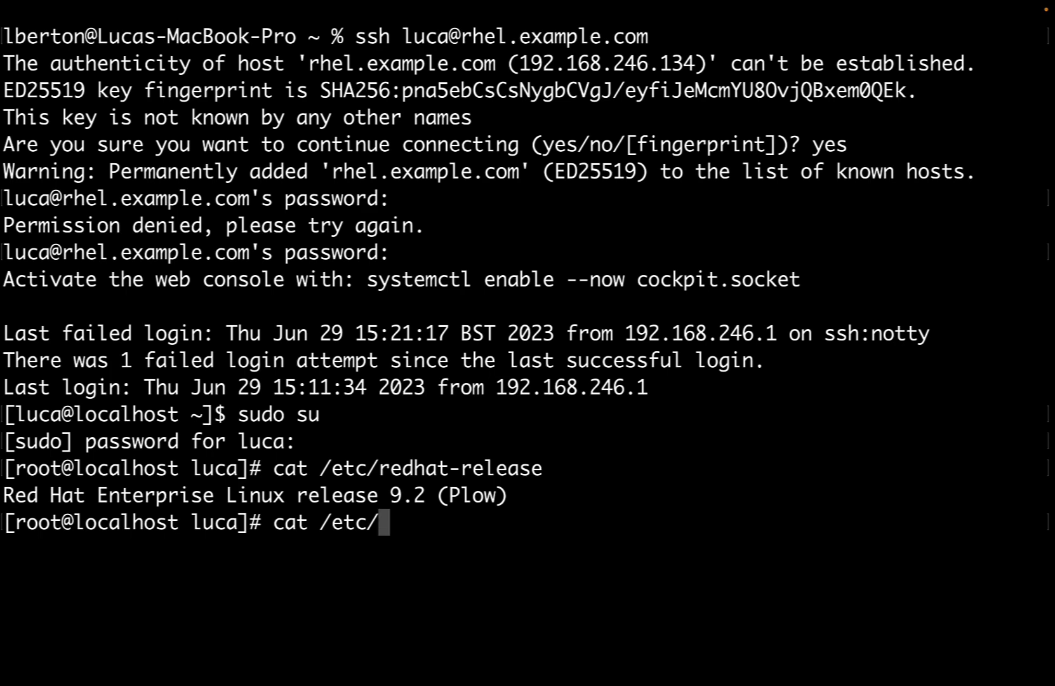
pyautogui.write('os-release')
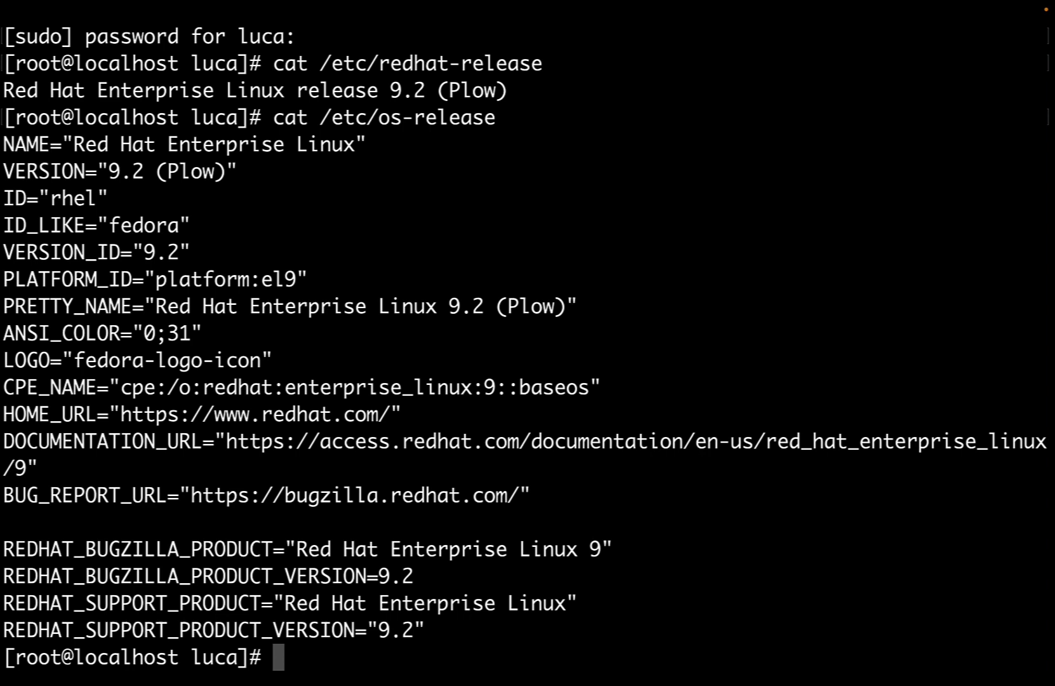
pyautogui.write('dnf s')
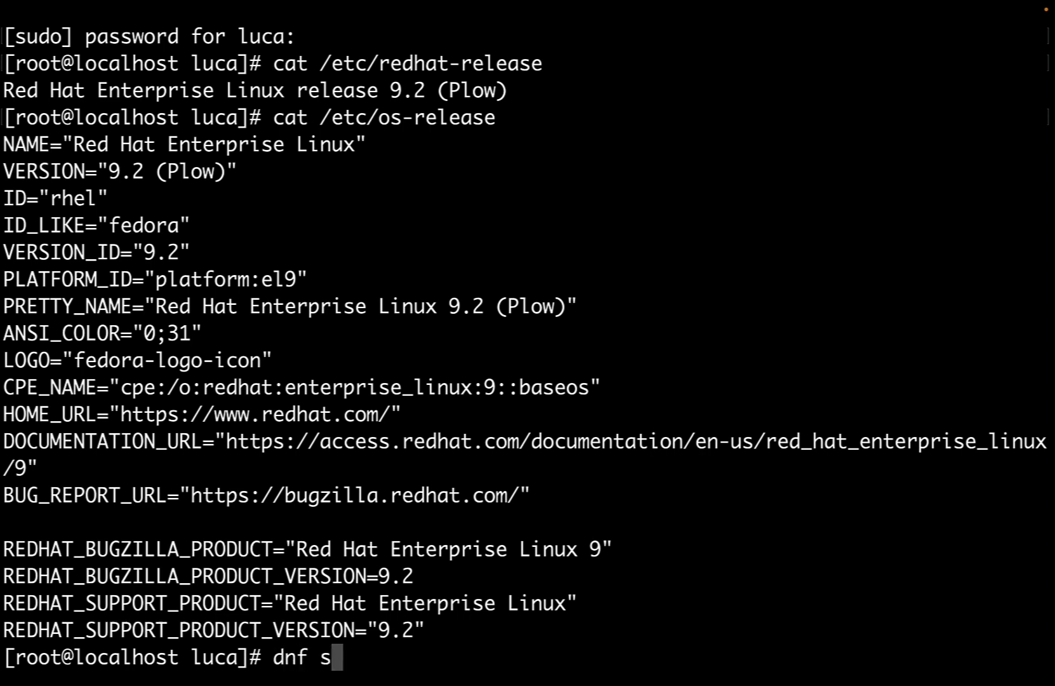
# Run dnf search, dnf list and dnf info for ansible-core, showing 2.14.2 in AppStream.
pyautogui.write('earch ansible')
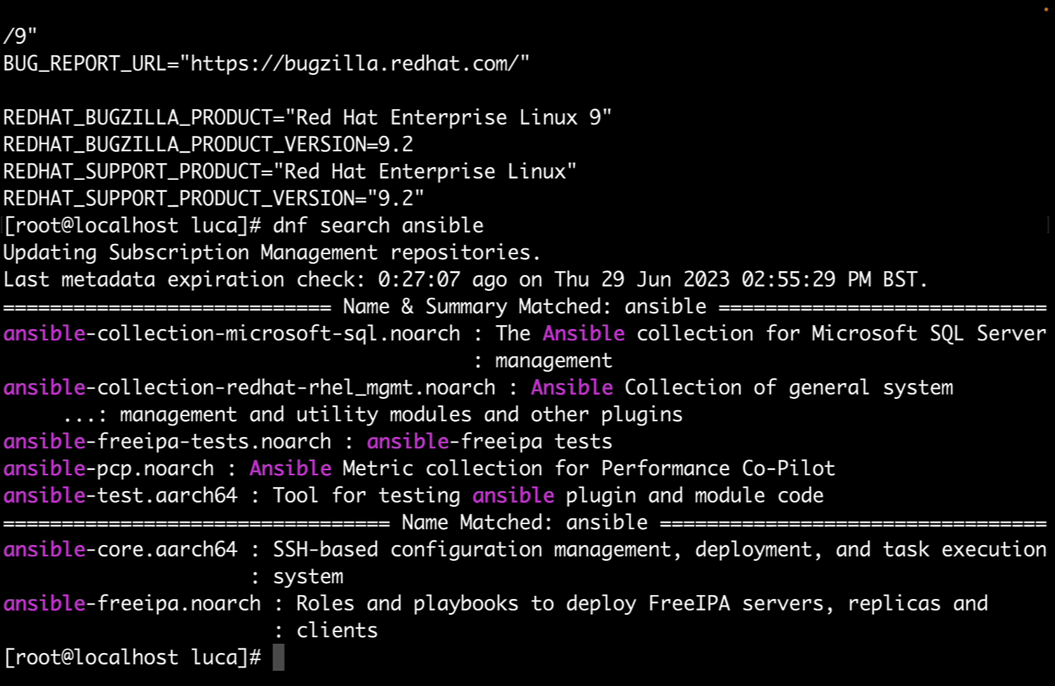
pyautogui.write('dnf l')
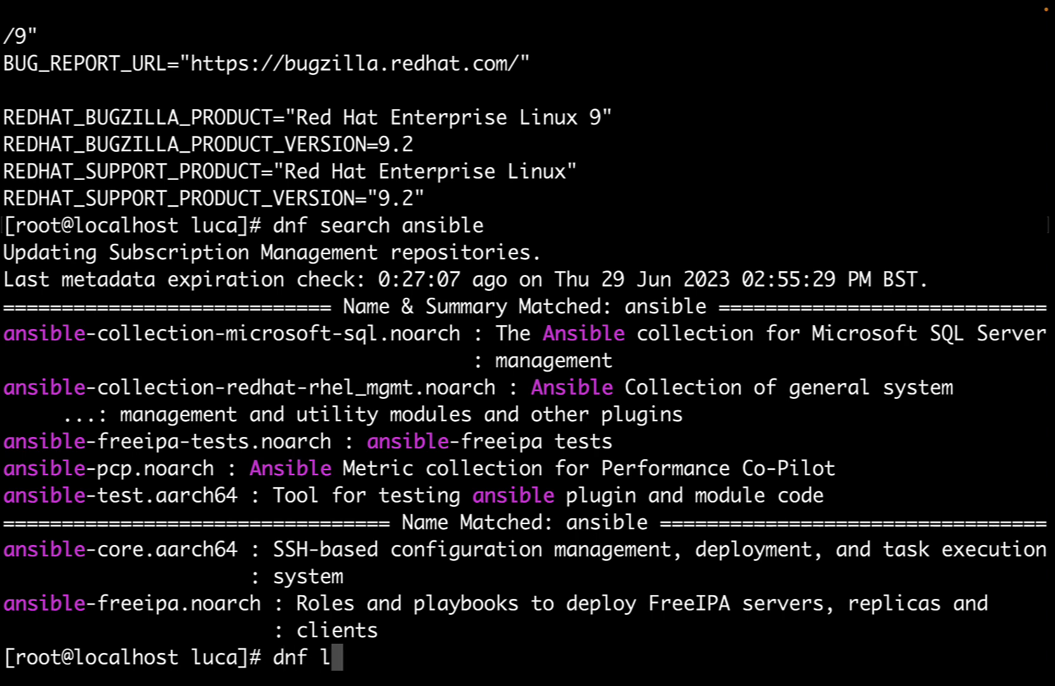
pyautogui.write('ist ansible-core')
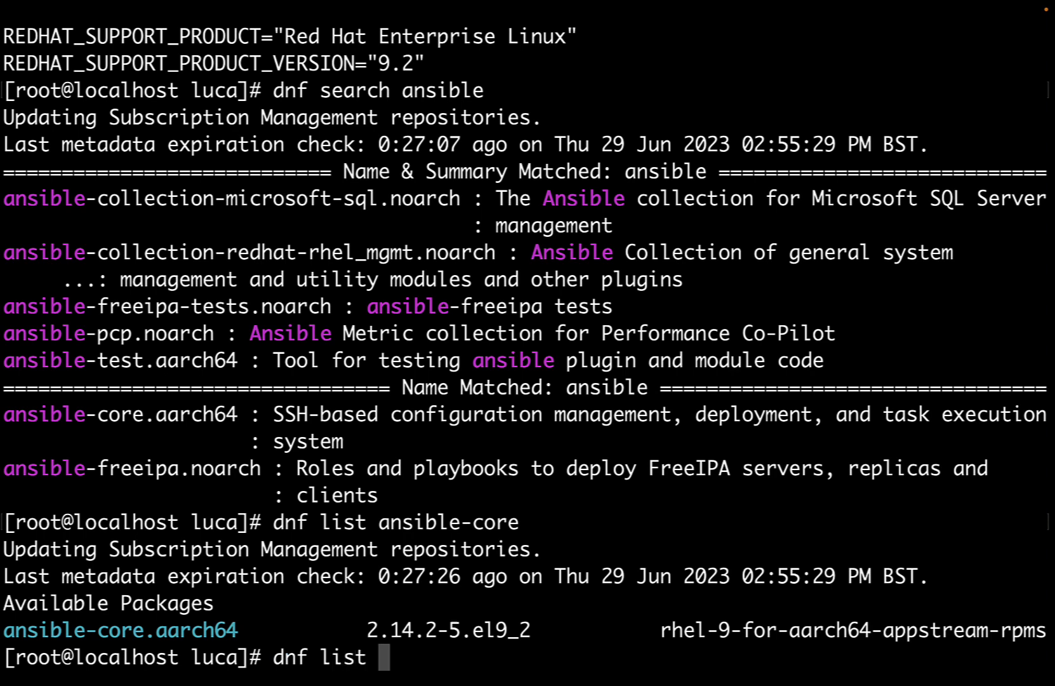
pyautogui.write('ansible-')
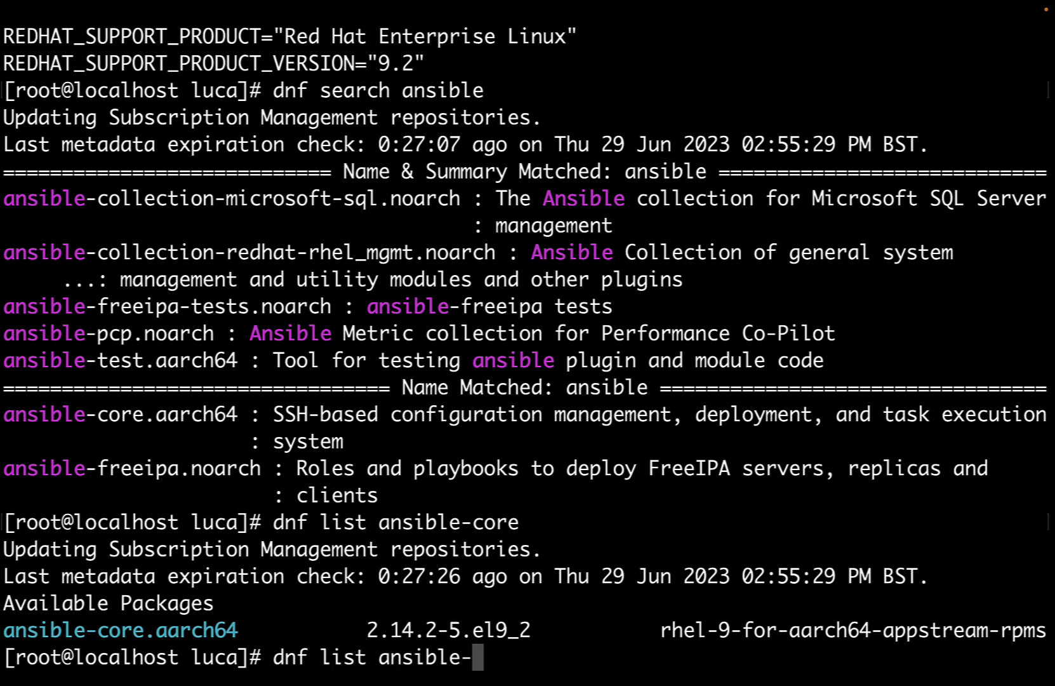
pyautogui.write('core')
pyautogui.write('dnf info')
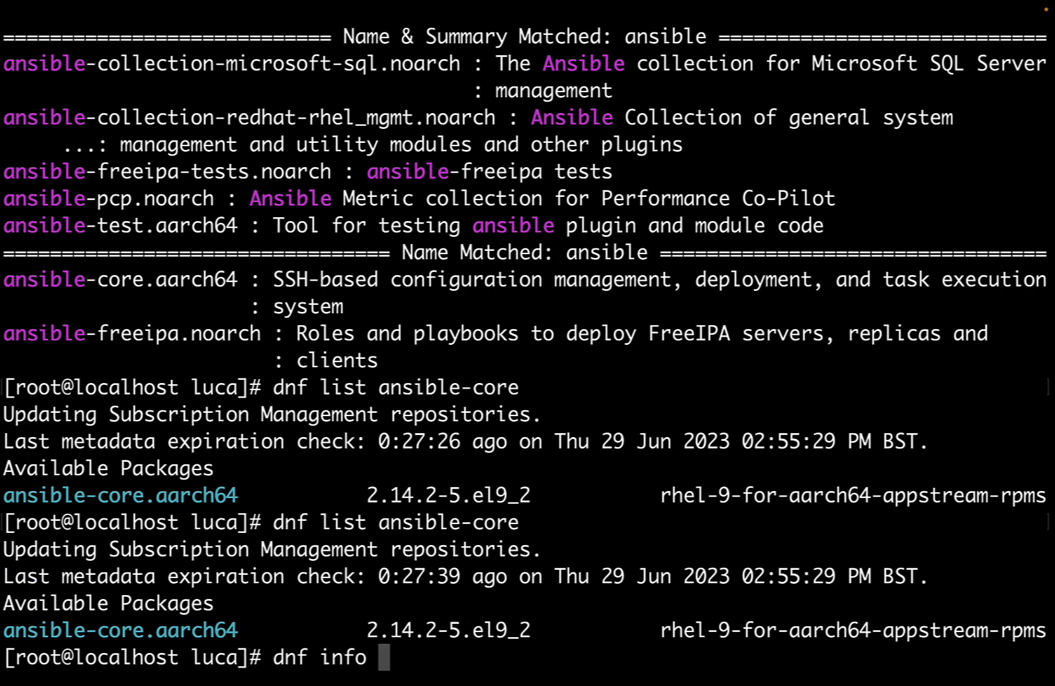
pyautogui.write('ansible-core')
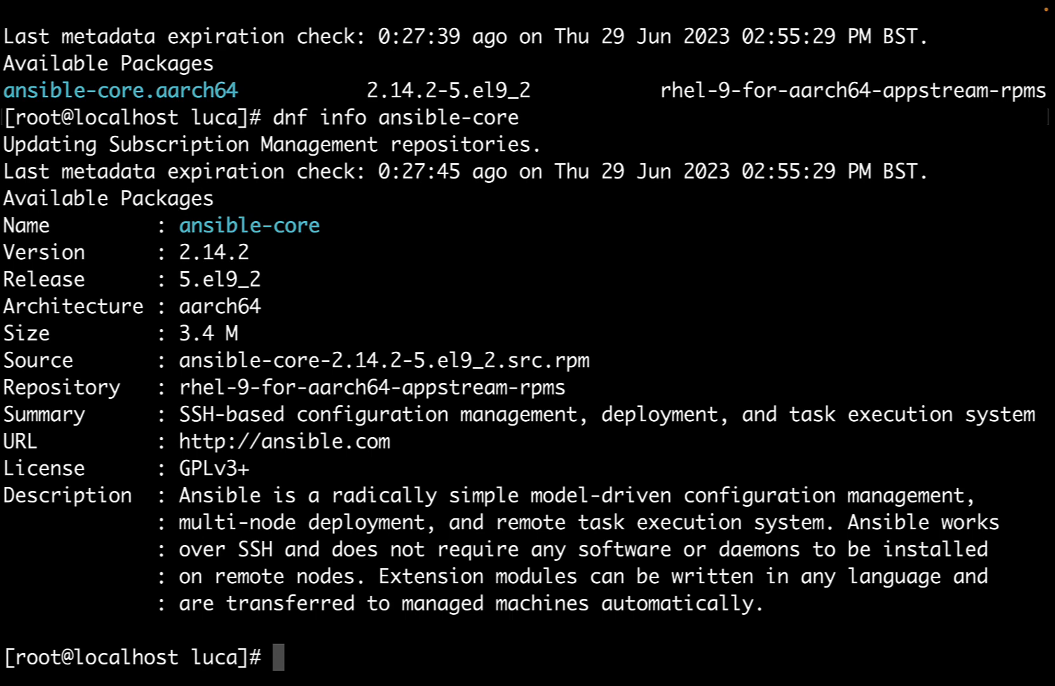
pyautogui.write('a')
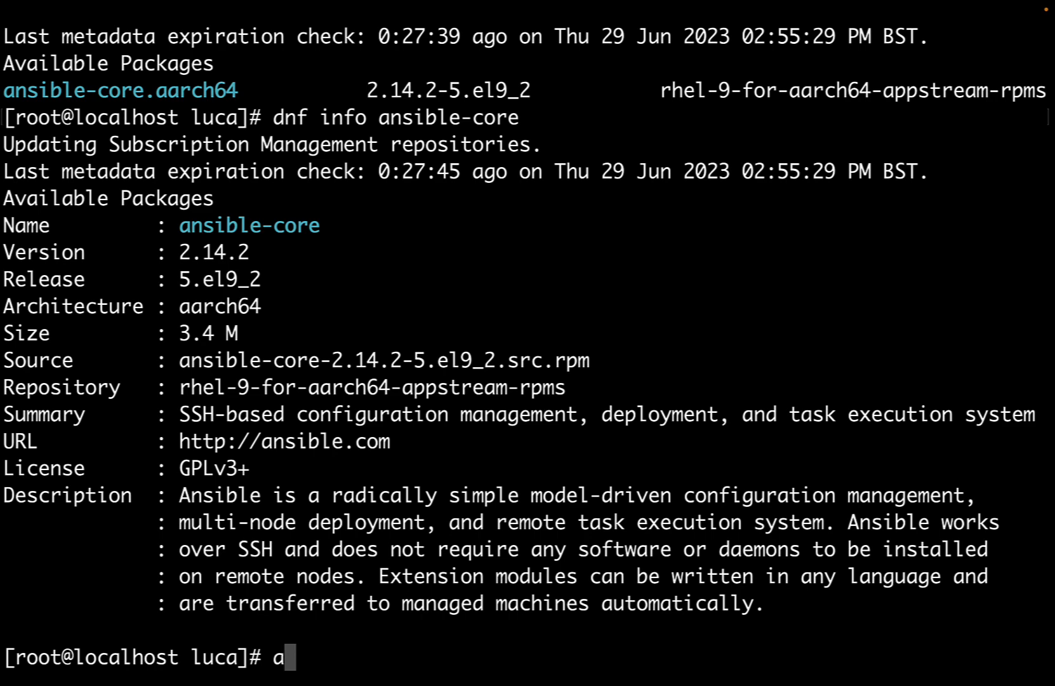
# Run ansible --version, decline the offered install, and begin a dnf install command.
pyautogui.write('nsible --versio')
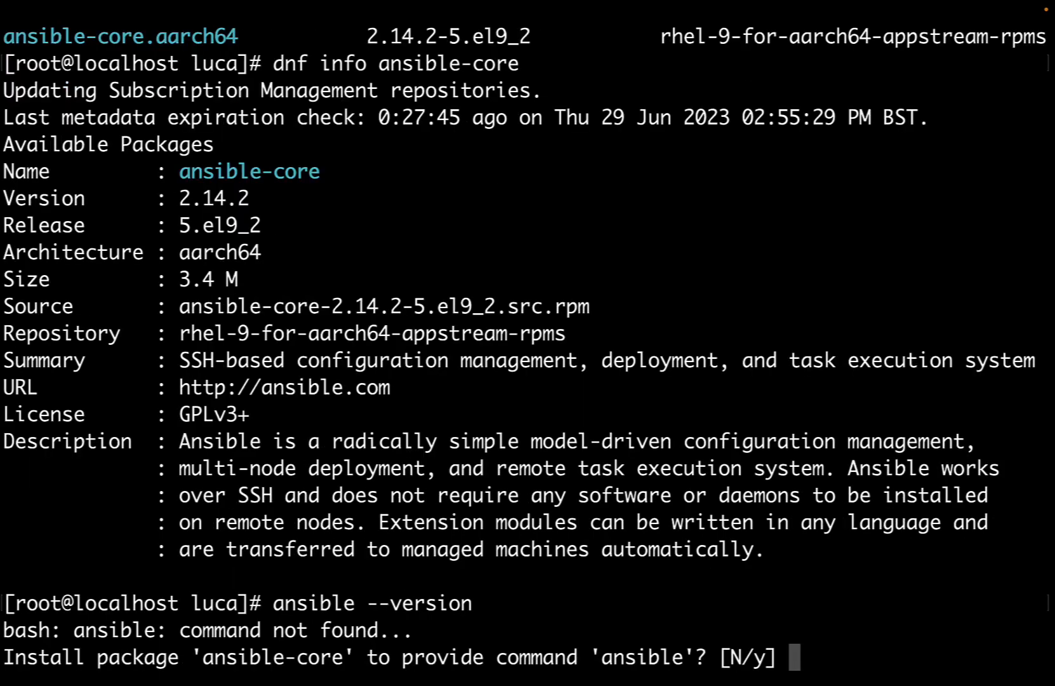
pyautogui.write('n')
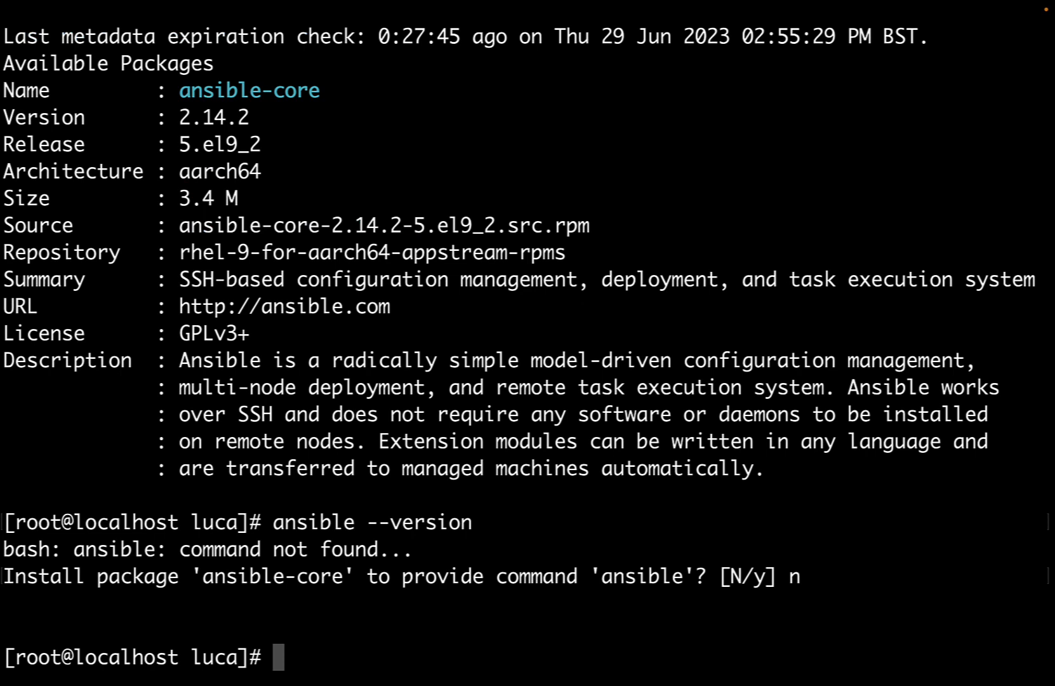
pyautogui.write('dnf install ansible-cor')
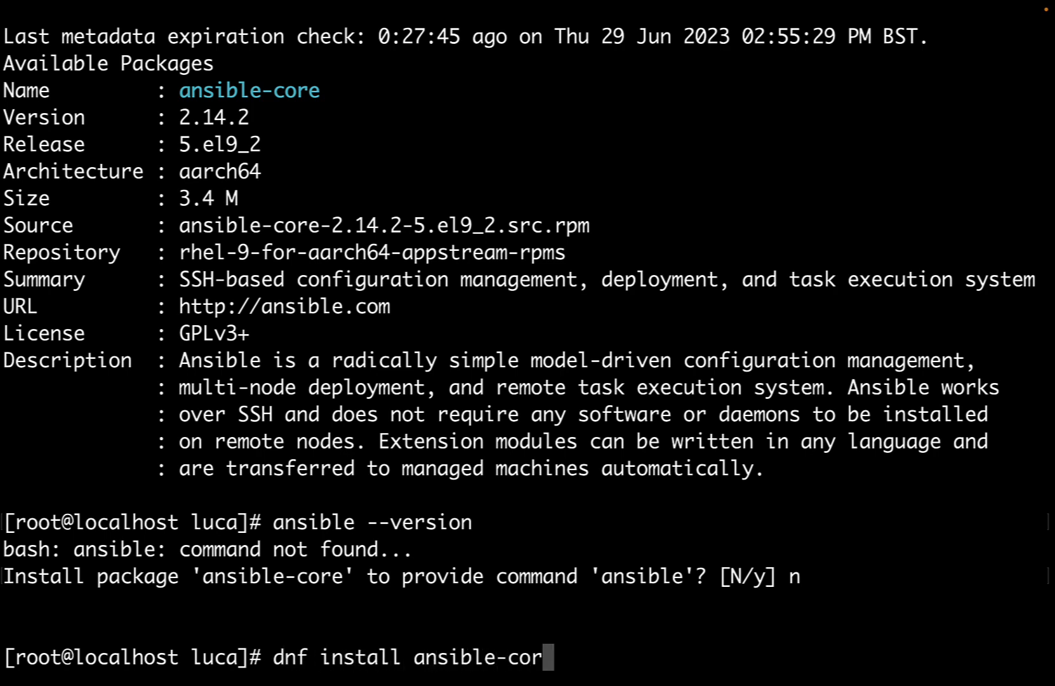
# Install ansible-core 2.14.2 with its 12 dependencies, accepting the transaction and both Red Hat GPG keys.
pyautogui.write('e')
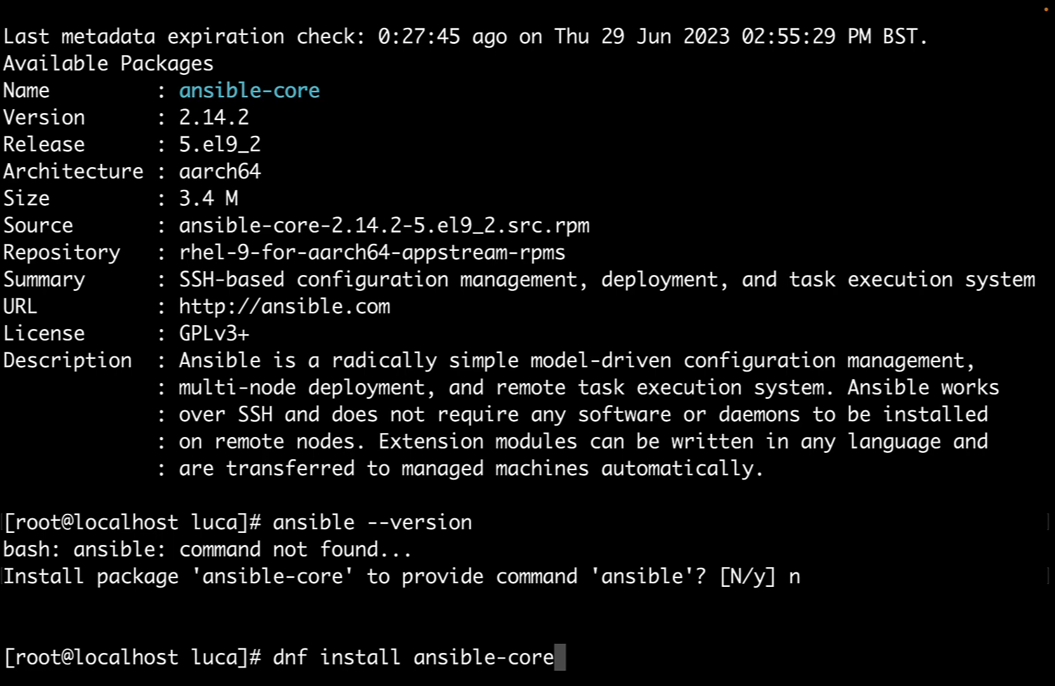
pyautogui.press('Return')
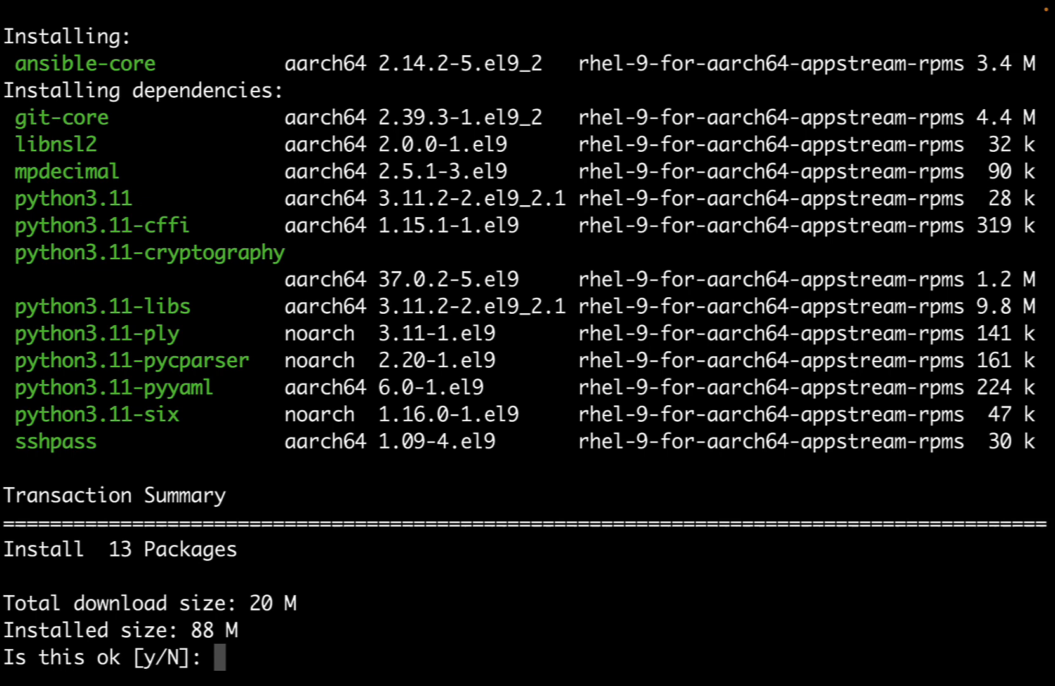
pyautogui.write('y')
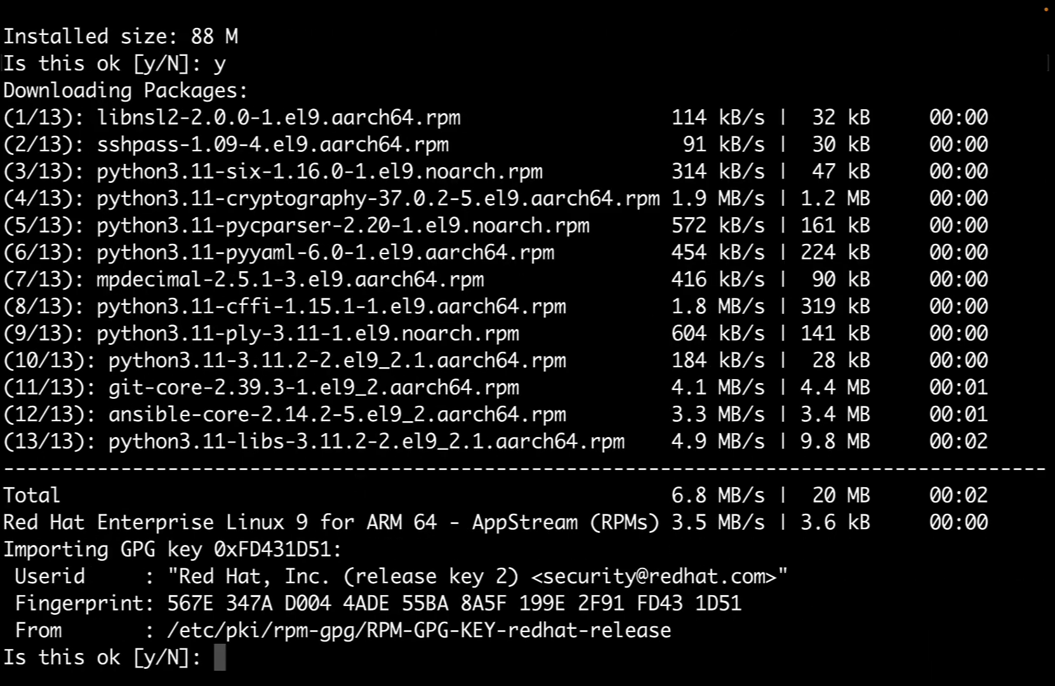
pyautogui.write('y/N]: y')
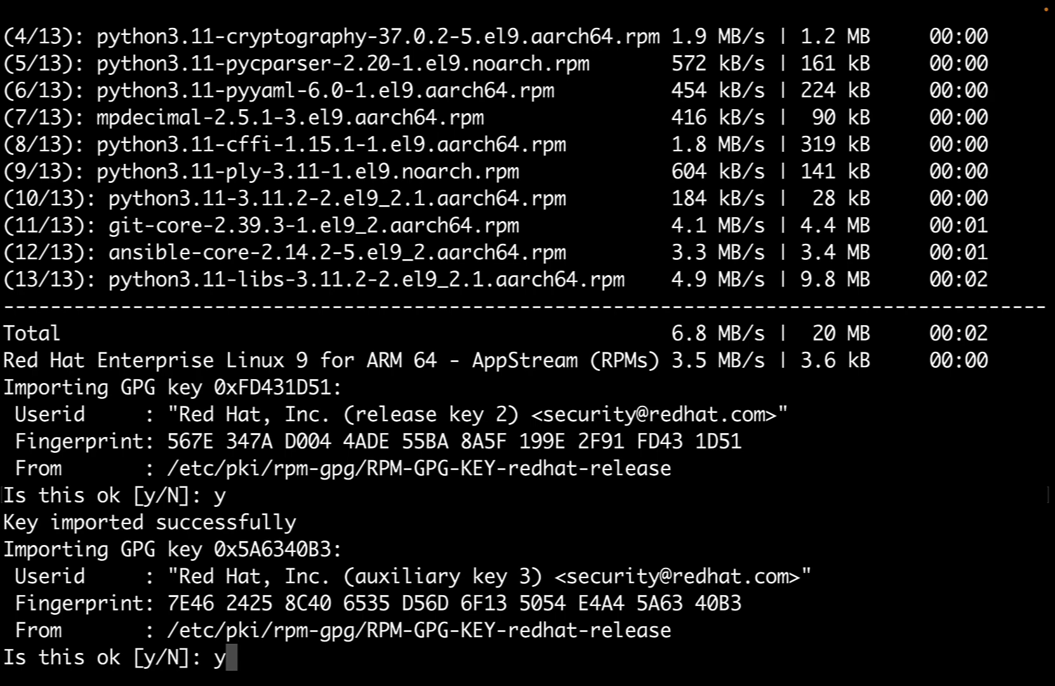
pyautogui.press('enter')
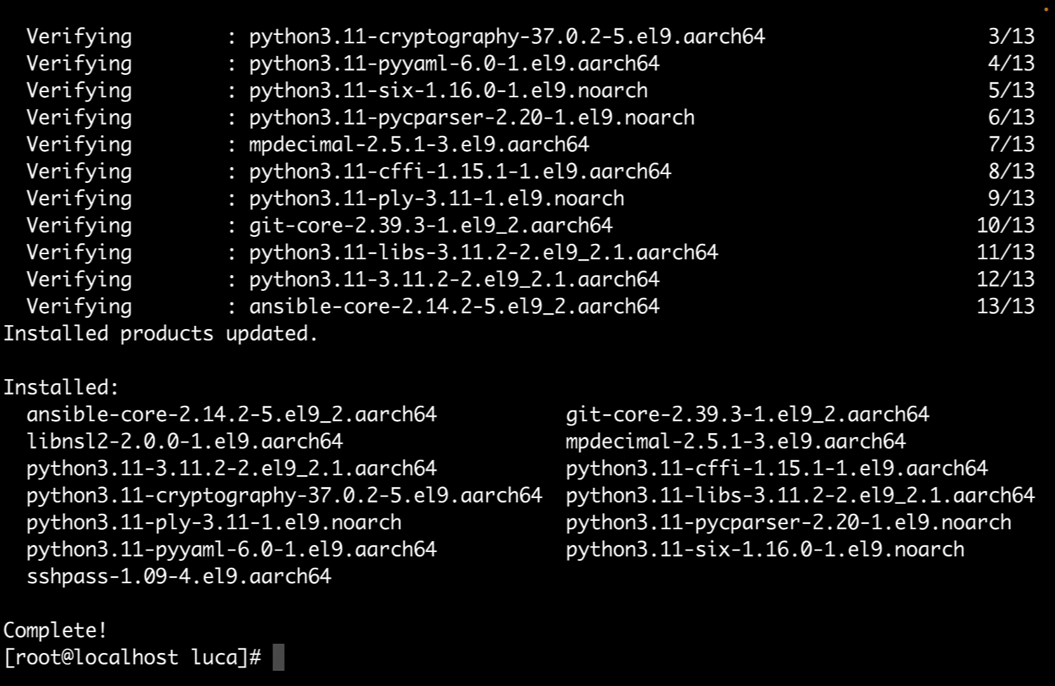
pyautogui.write('dnf')
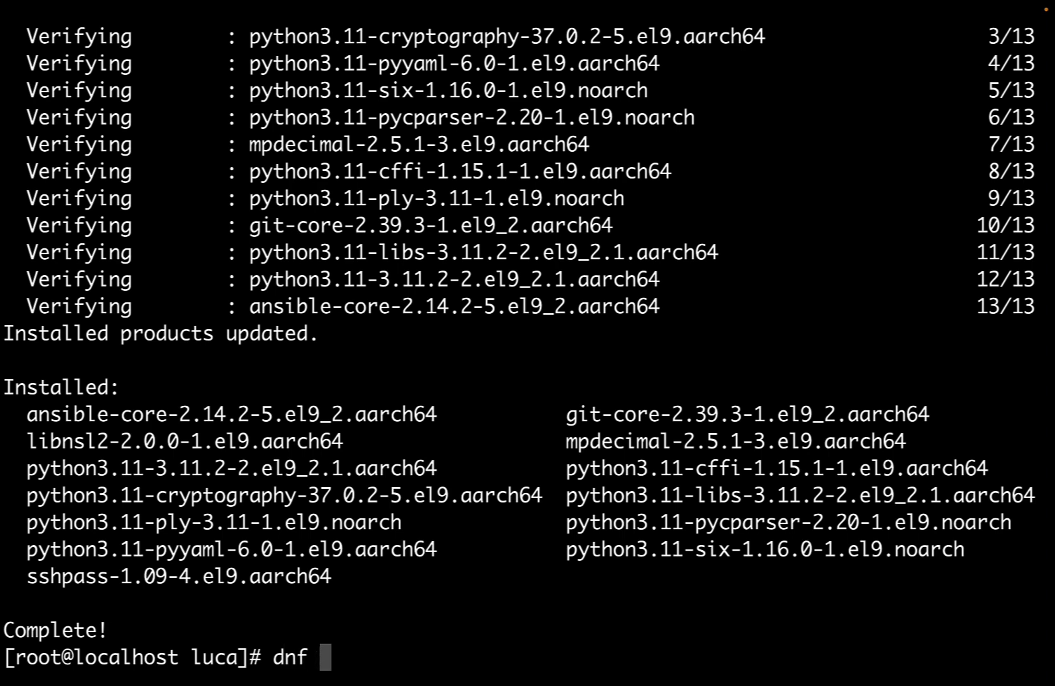
# Run dnf list and dnf info for ansible-core, confirming 2.14.2 is installed from the appstream repo.
pyautogui.press('Backspace')
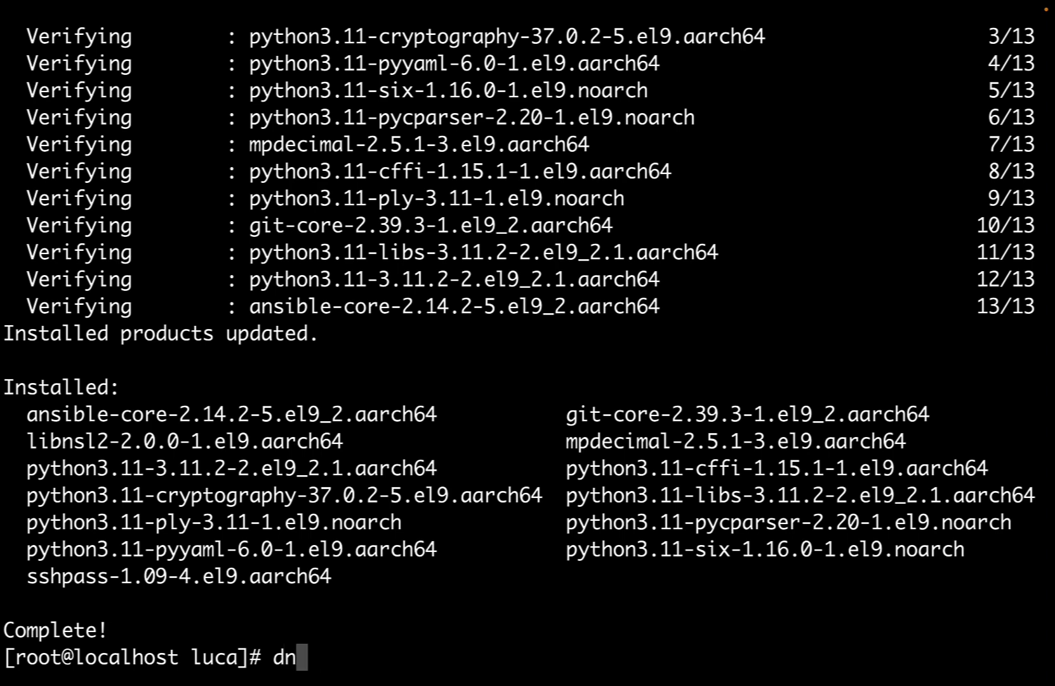
pyautogui.write('f list ansi')
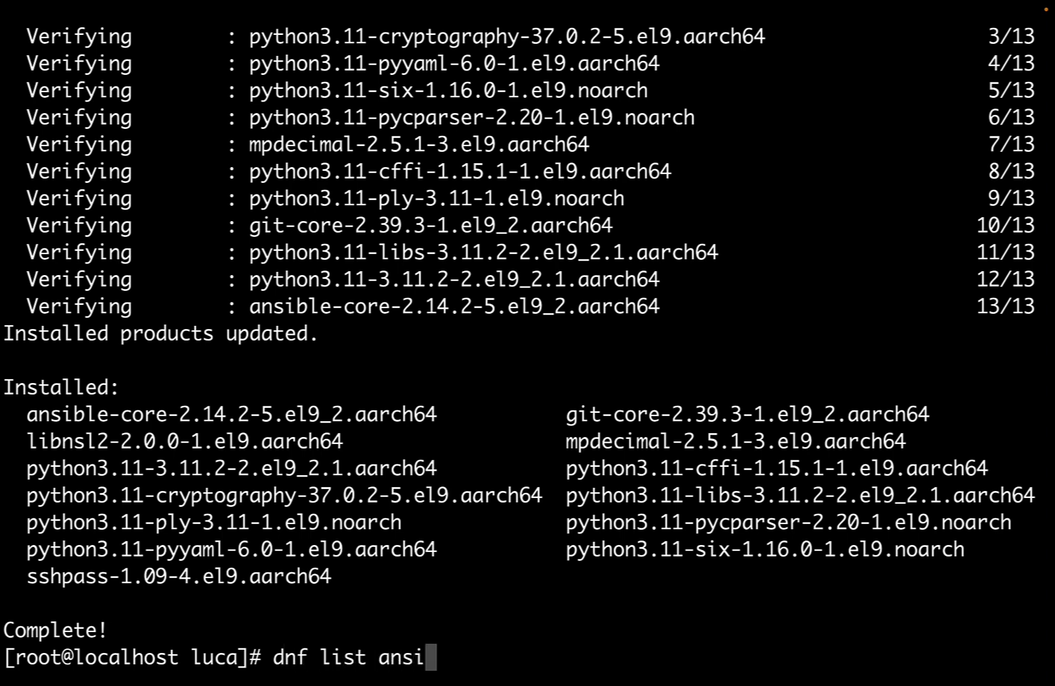
pyautogui.write('ble-core')
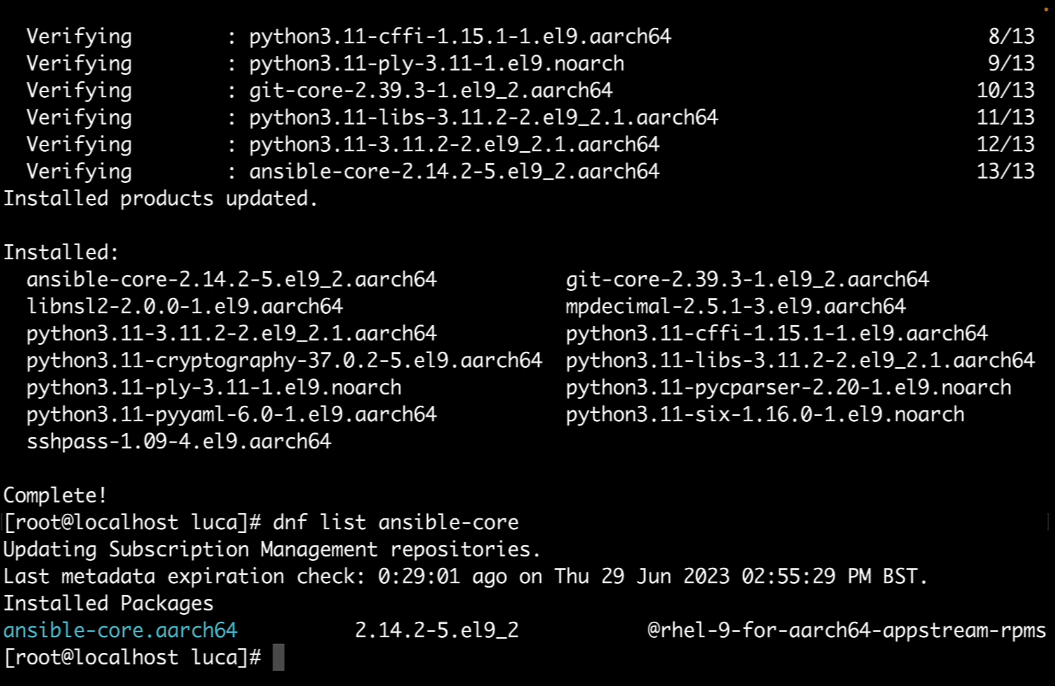
pyautogui.write('dnf')
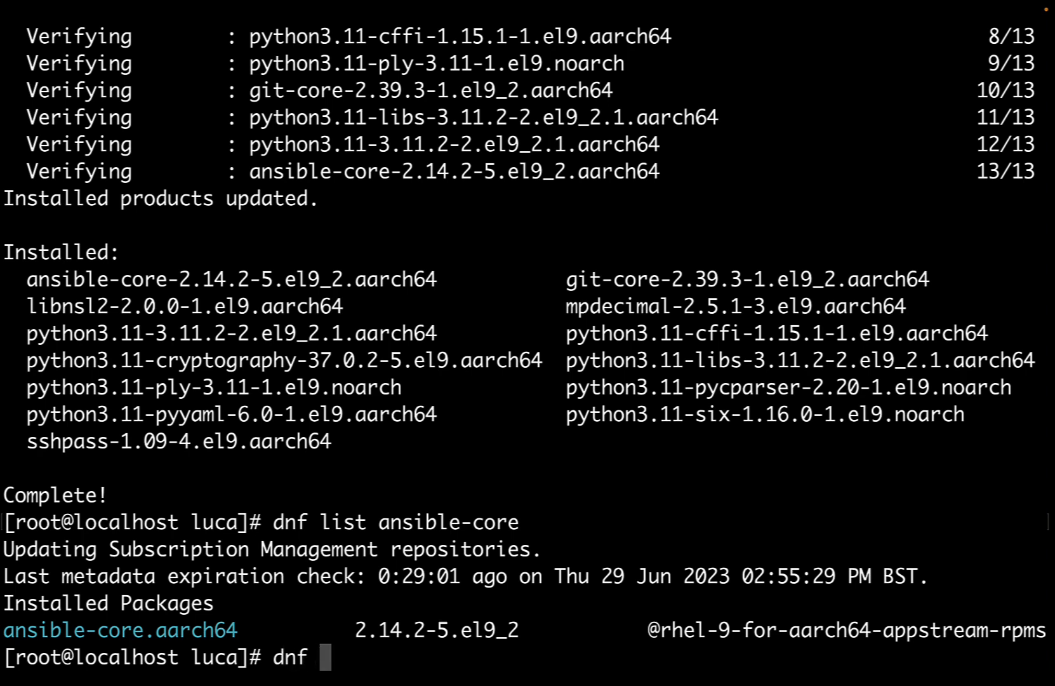
pyautogui.write('info ansible')
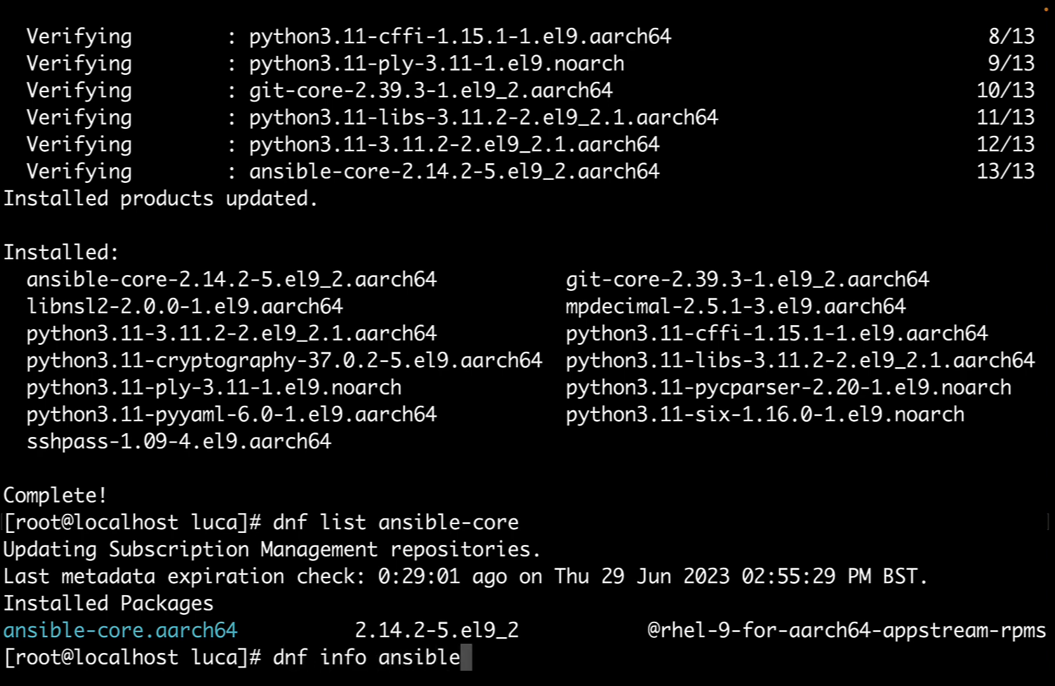
pyautogui.write('-core')
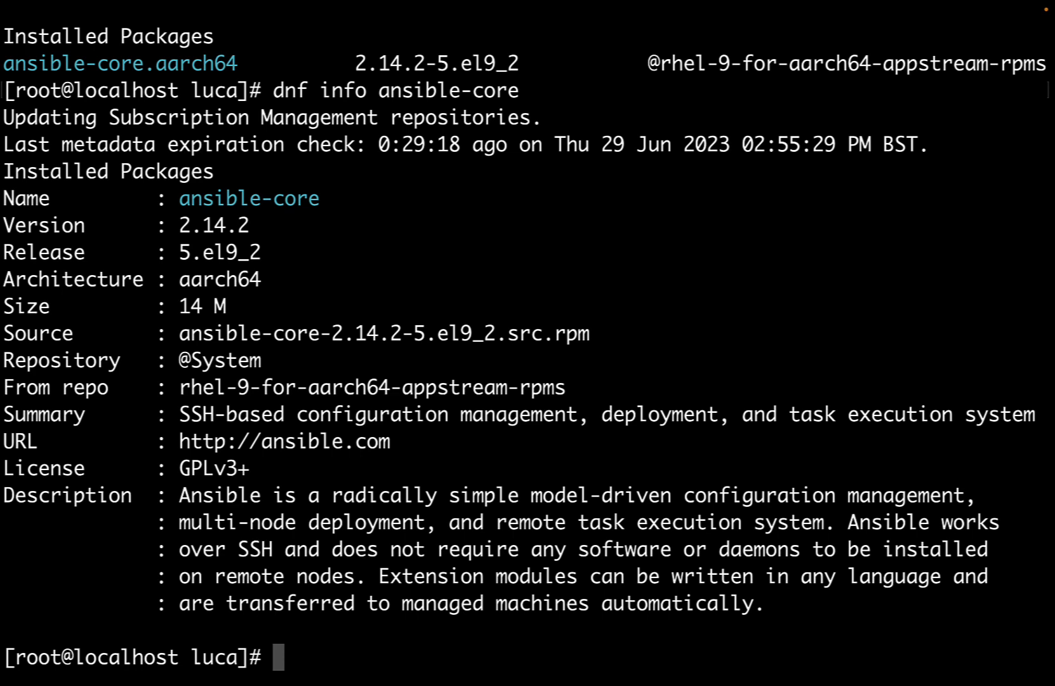
pyautogui.write('ansible')
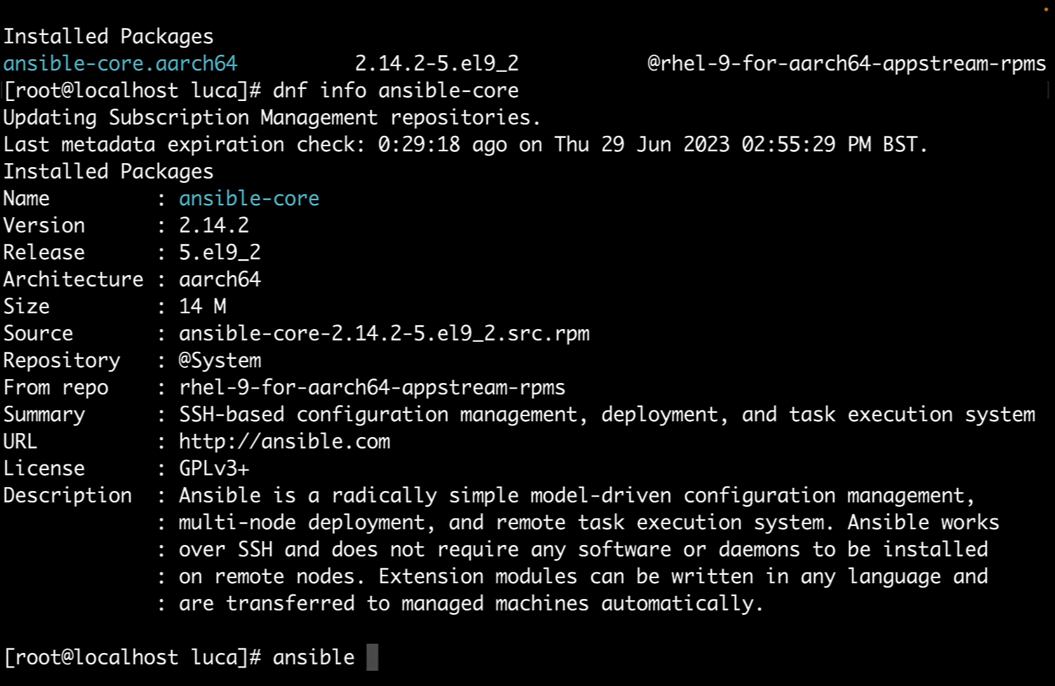
# Verify ansible --version reports core 2.14.2, then type dnf update ansible-core without running it.
pyautogui.write('--version')
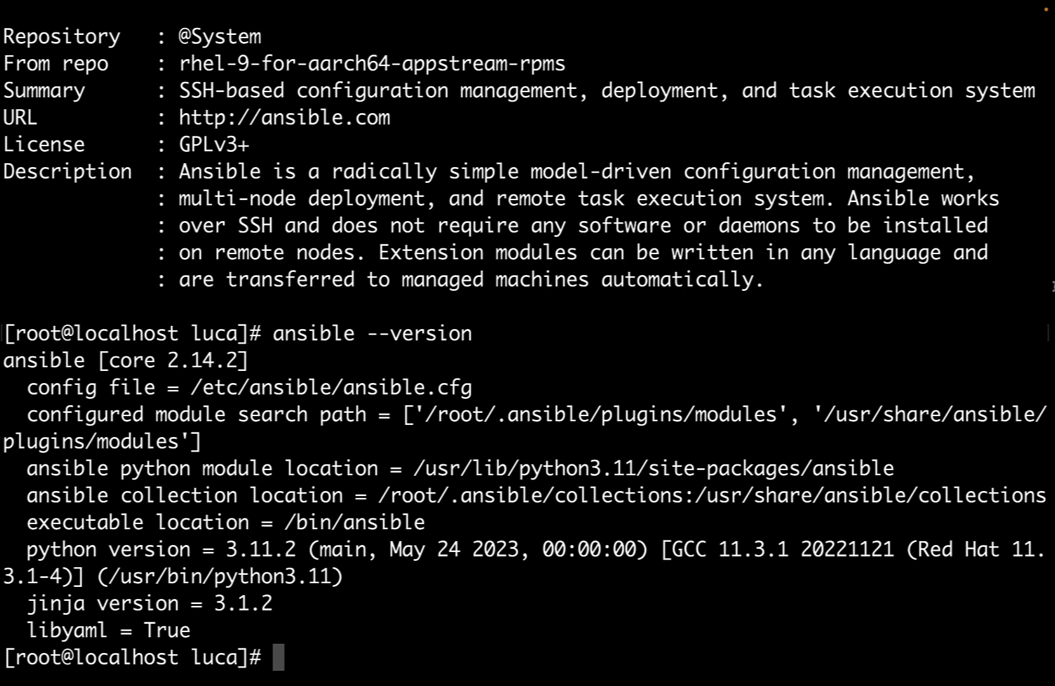
pyautogui.write('dnf upda')
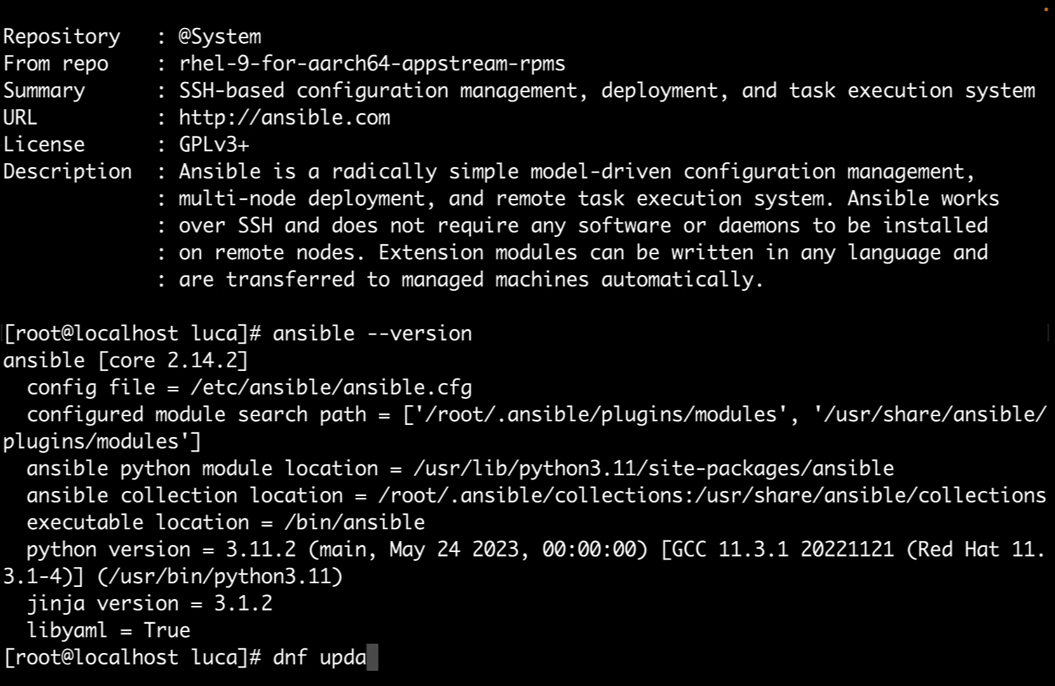
pyautogui.write('te ansible-core')
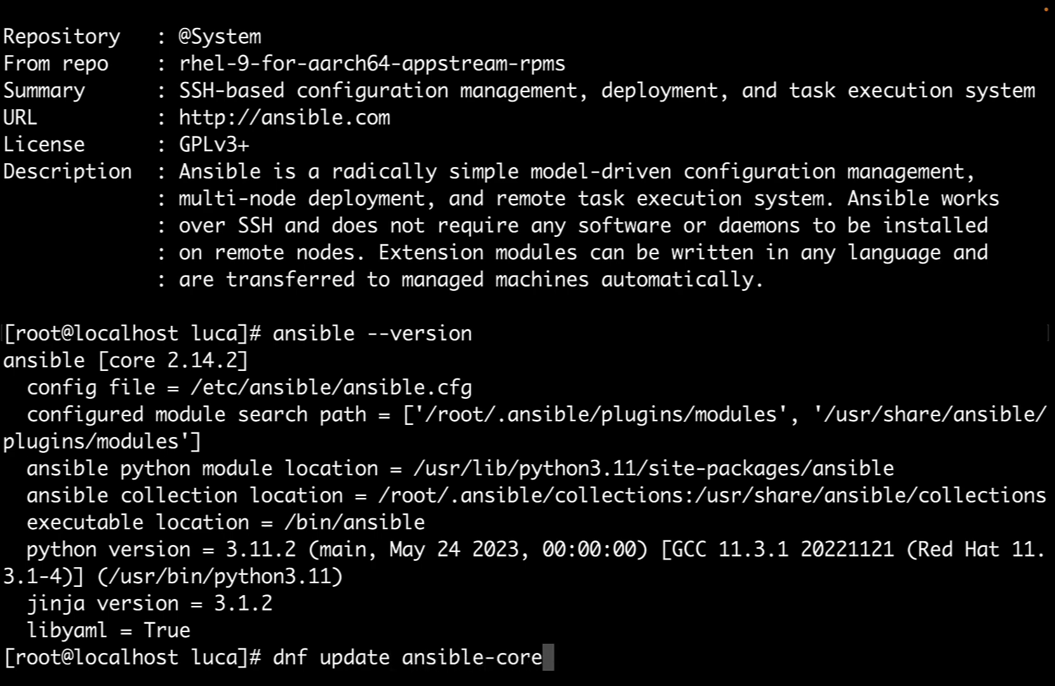